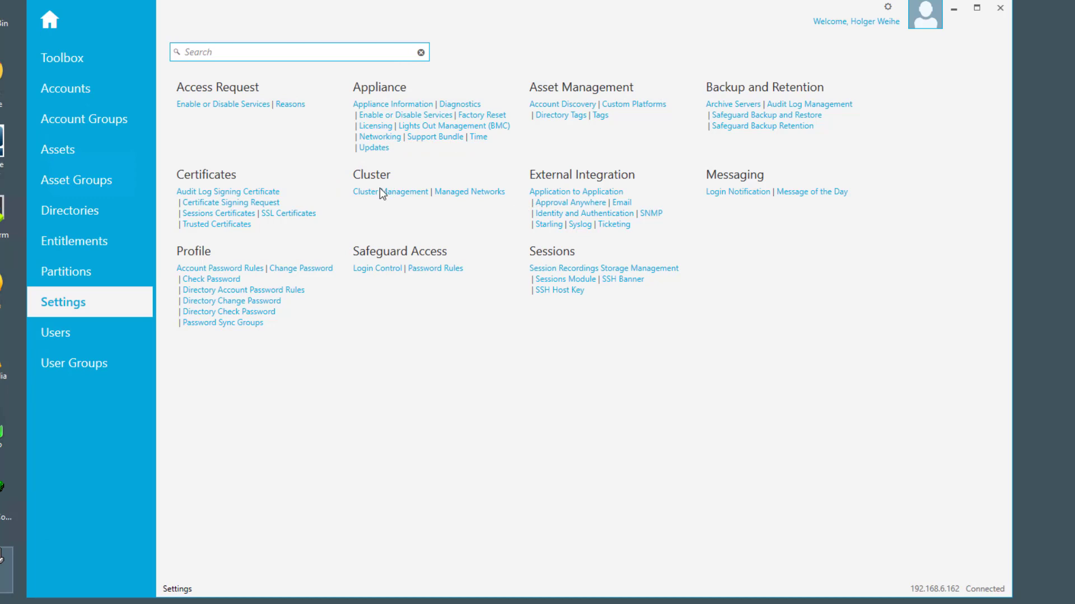
{"action": "mouse_move", "coordinate": [388, 237]}
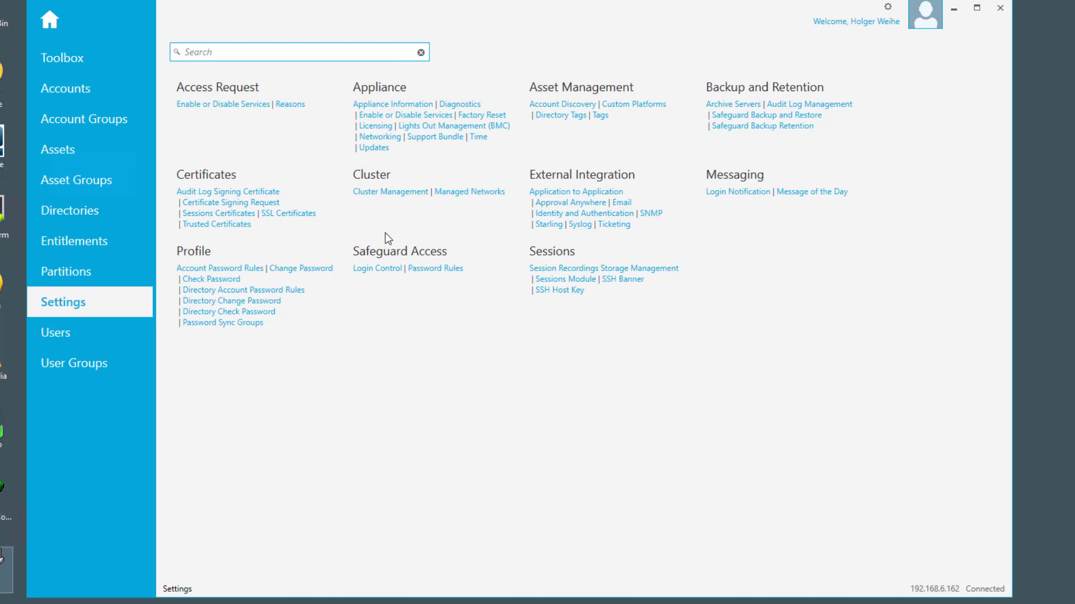
{"action": "mouse_move", "coordinate": [404, 220]}
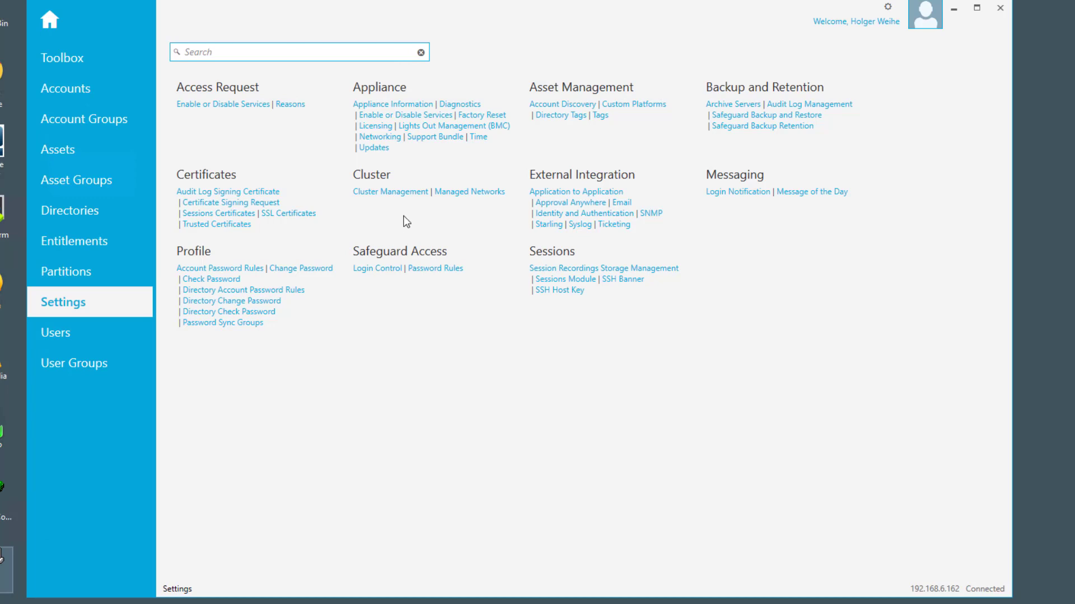
Go to the Managed Networks page under Cluster in Settings
{"action": "left_click", "coordinate": [470, 192]}
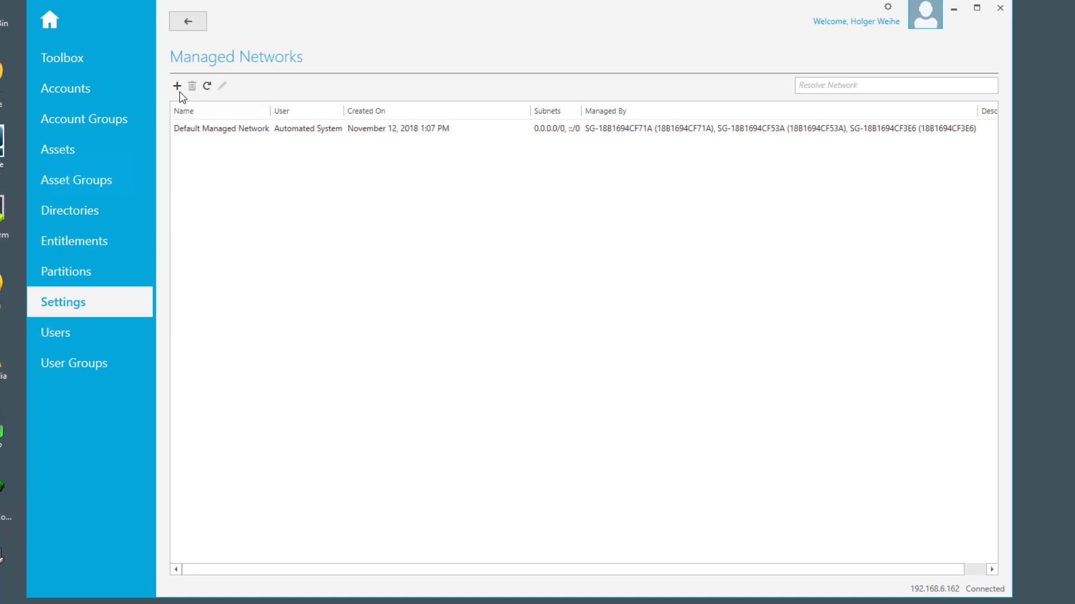
Create a new managed network named Subnet A managed by node SG-18B1694CF3E6
{"action": "left_click", "coordinate": [176, 86]}
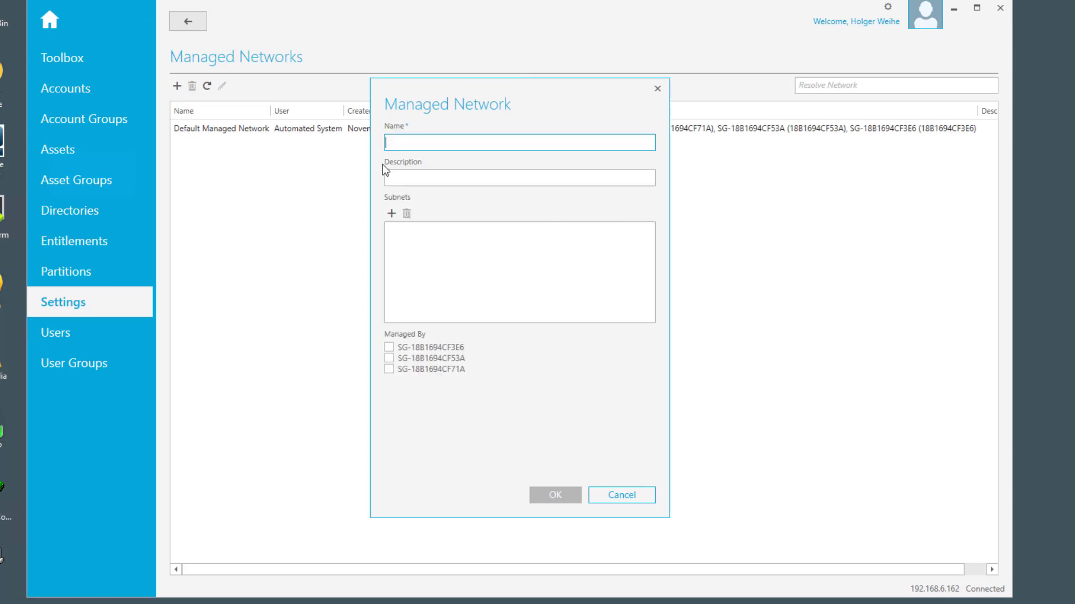
{"action": "type", "text": "Subnet A"}
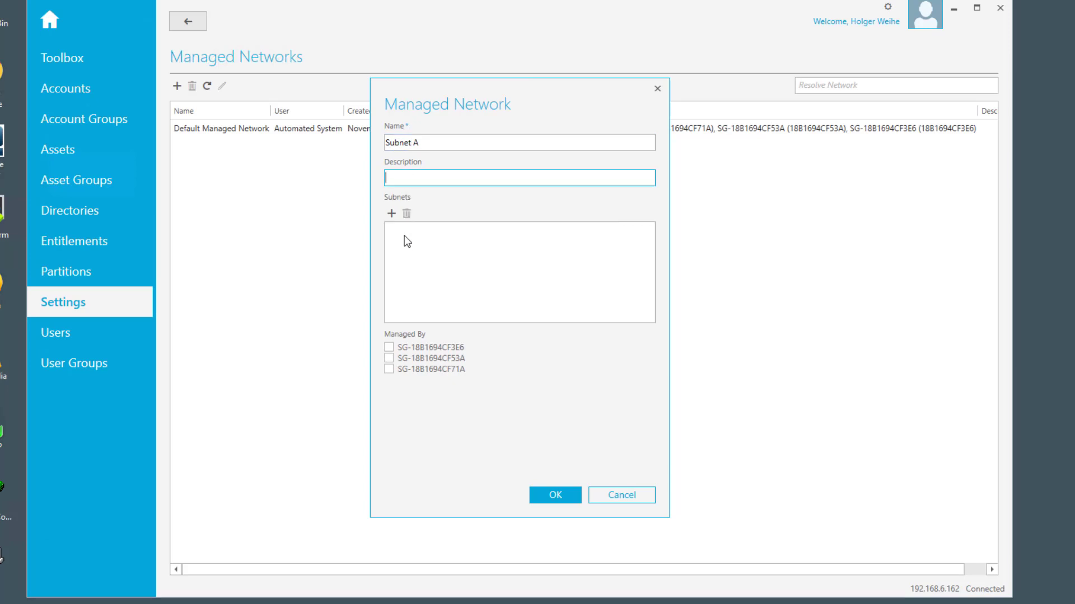
{"action": "mouse_move", "coordinate": [478, 355]}
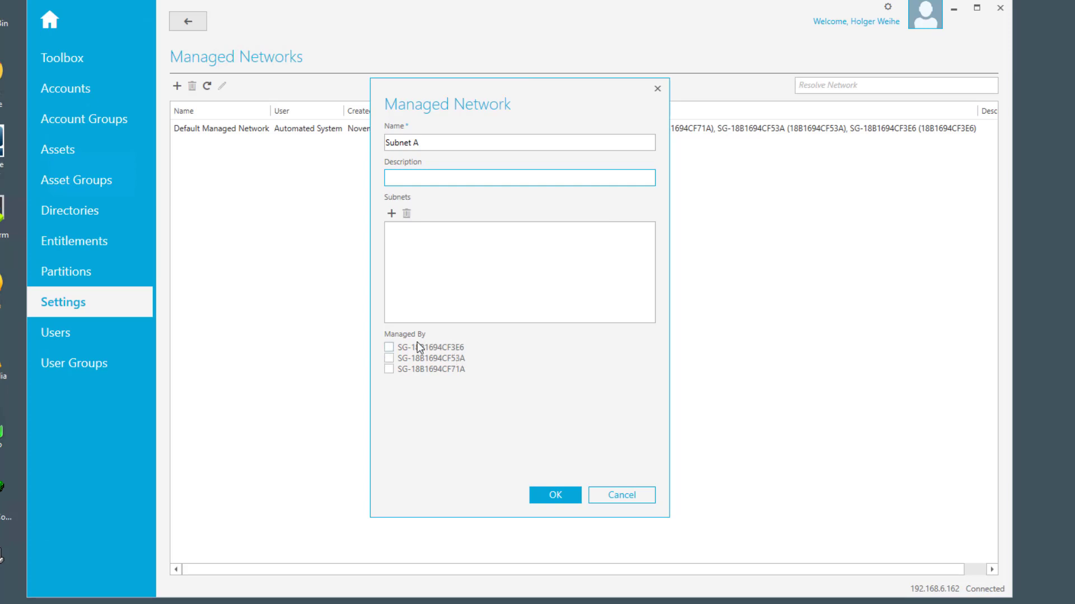
{"action": "mouse_move", "coordinate": [432, 334]}
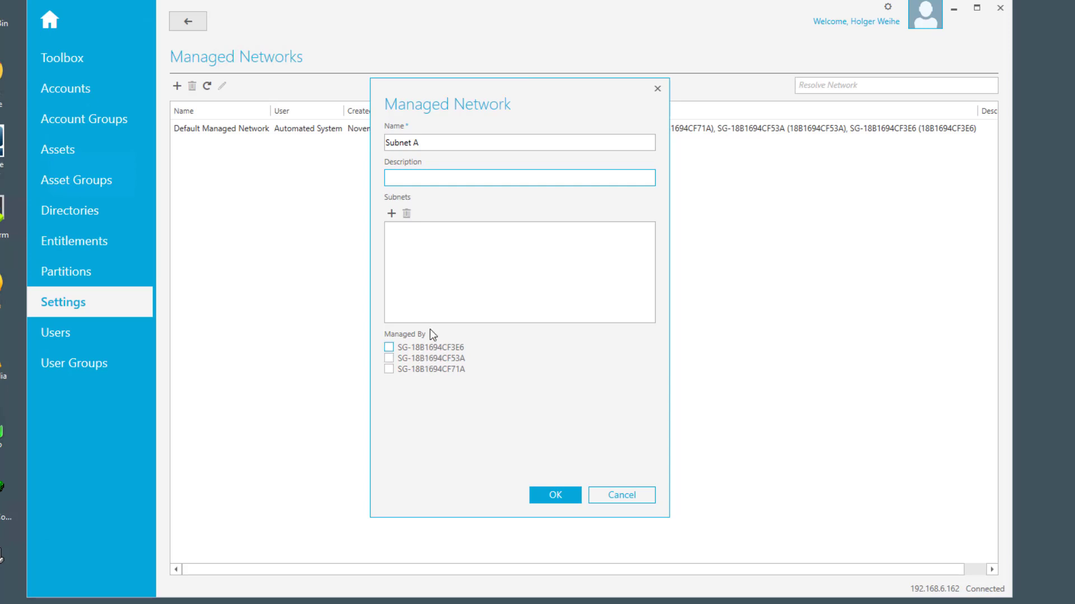
{"action": "mouse_move", "coordinate": [441, 308]}
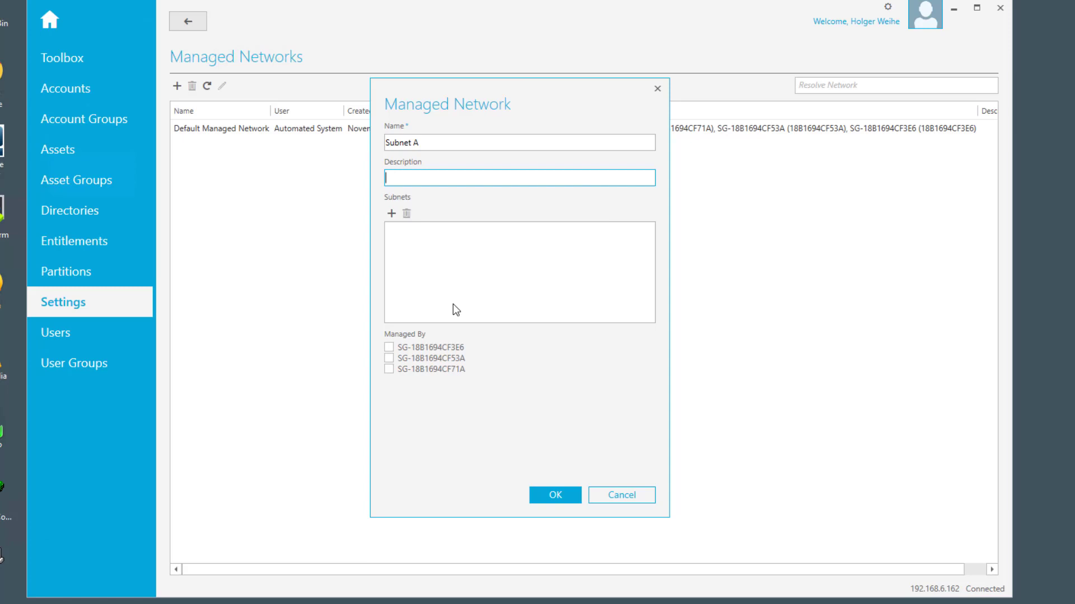
{"action": "mouse_move", "coordinate": [443, 347]}
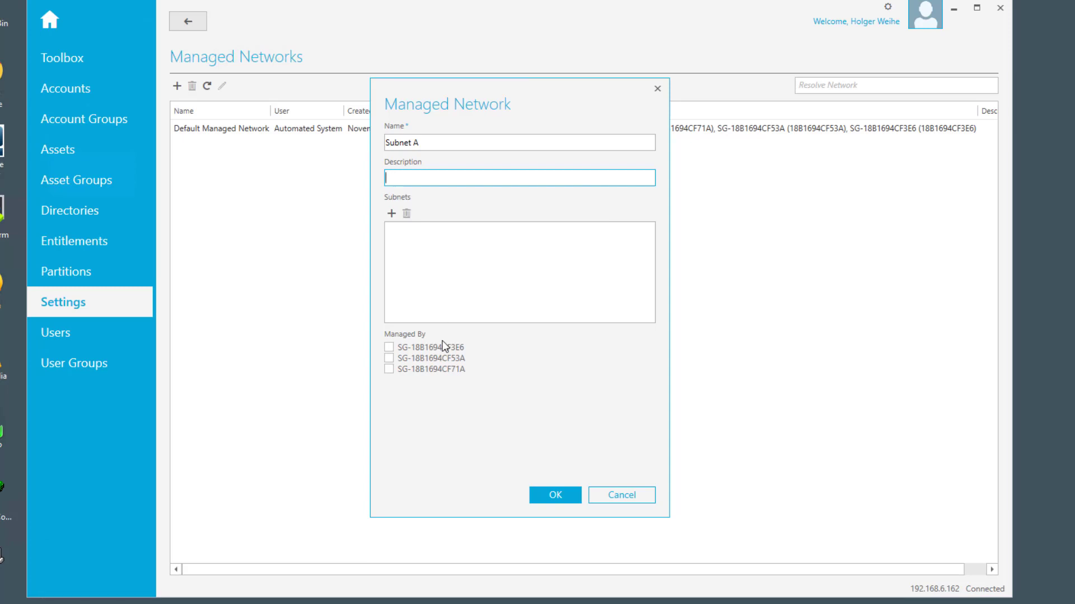
{"action": "mouse_move", "coordinate": [443, 346]}
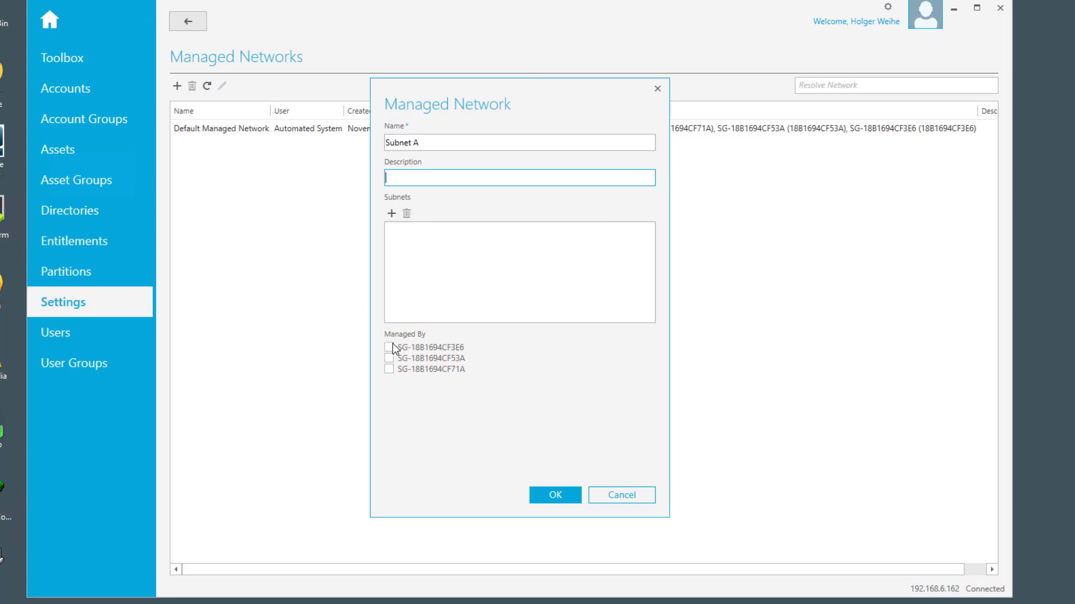
{"action": "left_click", "coordinate": [389, 347]}
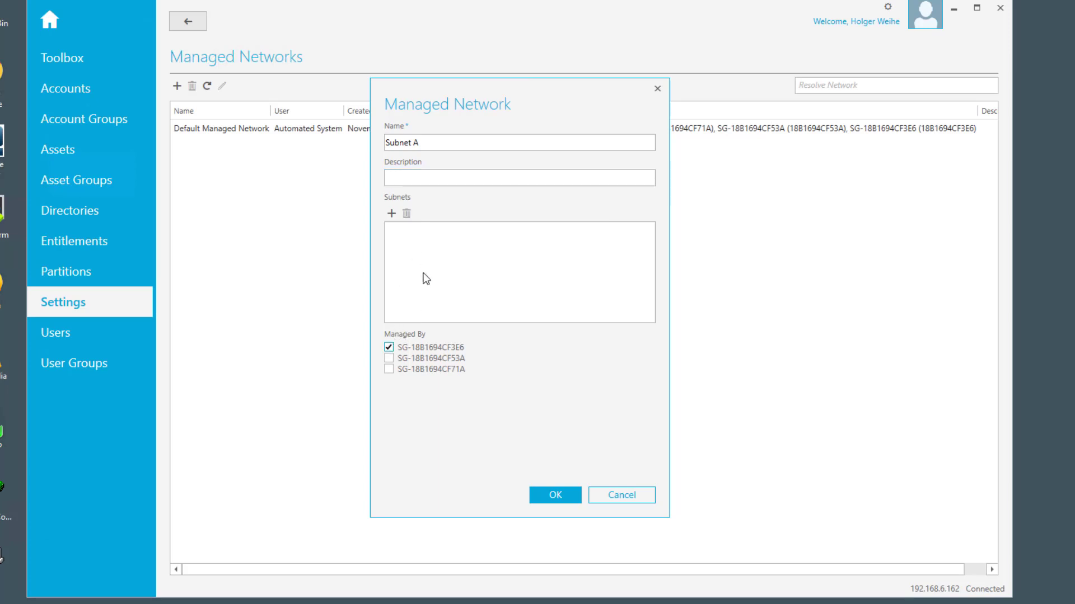
Add subnet 10.10.1.0/24 to Subnet A and save the network
{"action": "left_click", "coordinate": [391, 213]}
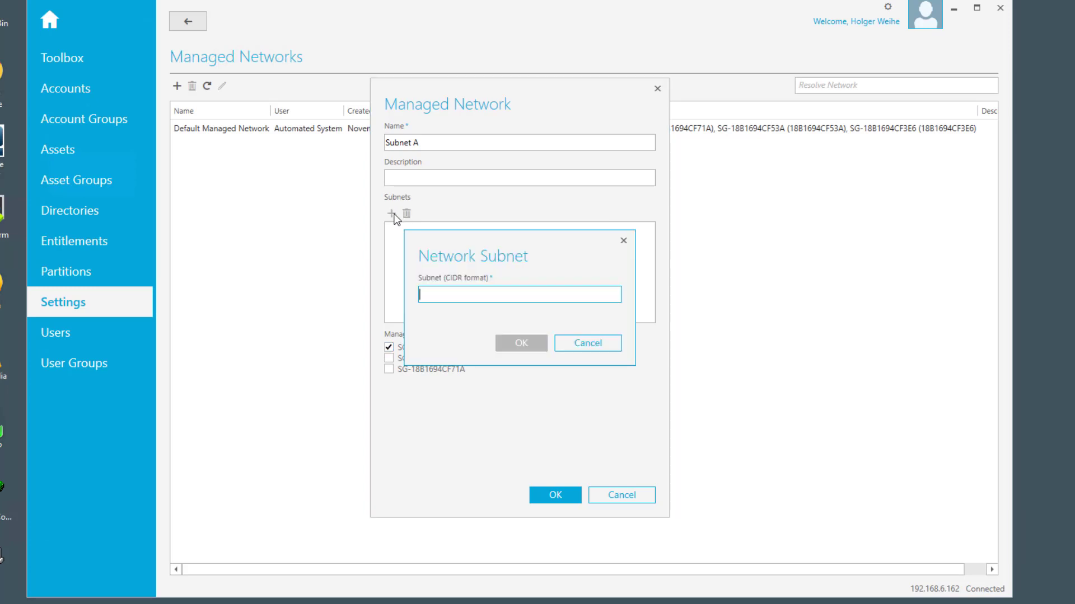
{"action": "type", "text": "10.10.1.1"}
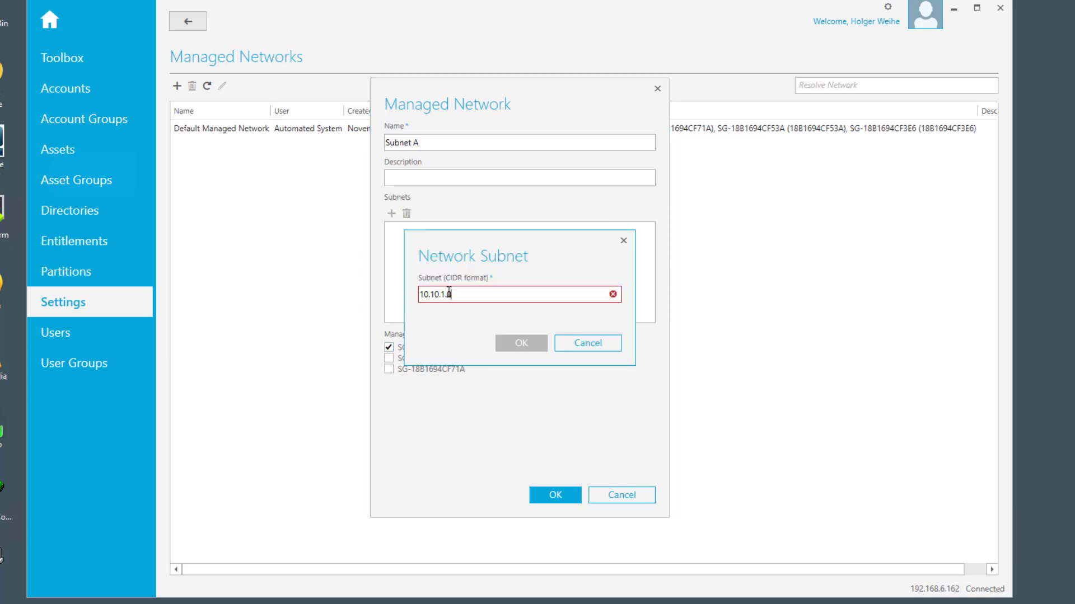
{"action": "type", "text": "0/24"}
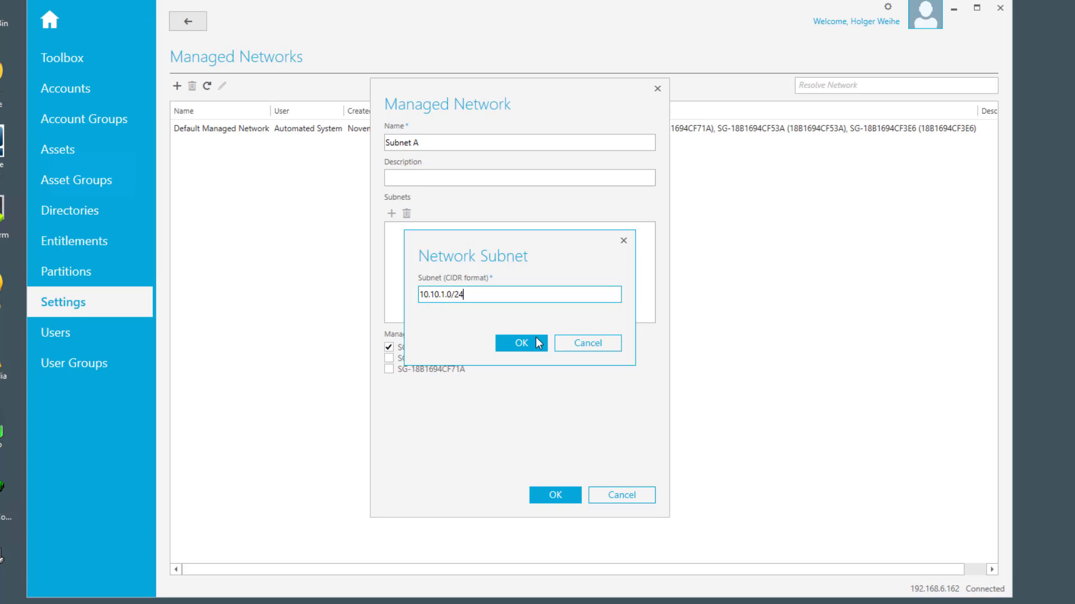
{"action": "left_click", "coordinate": [519, 342]}
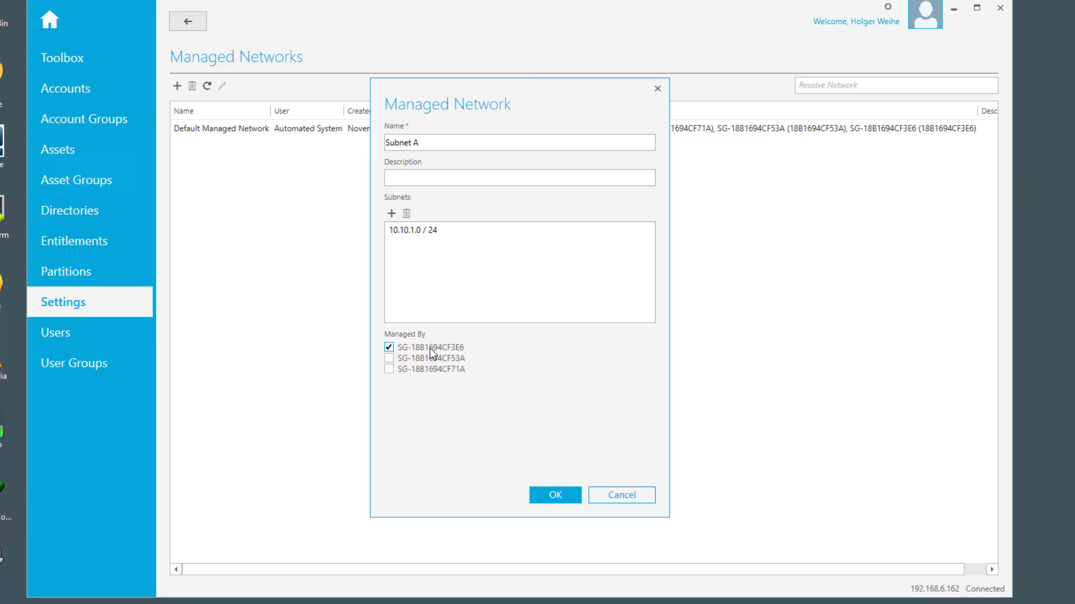
{"action": "mouse_move", "coordinate": [556, 515]}
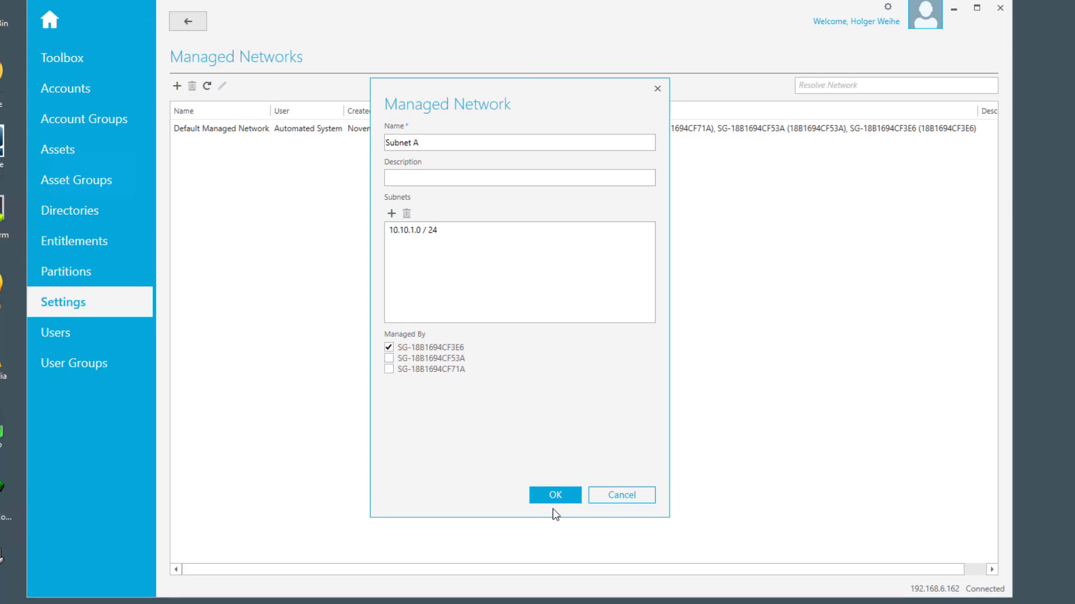
{"action": "mouse_move", "coordinate": [554, 485]}
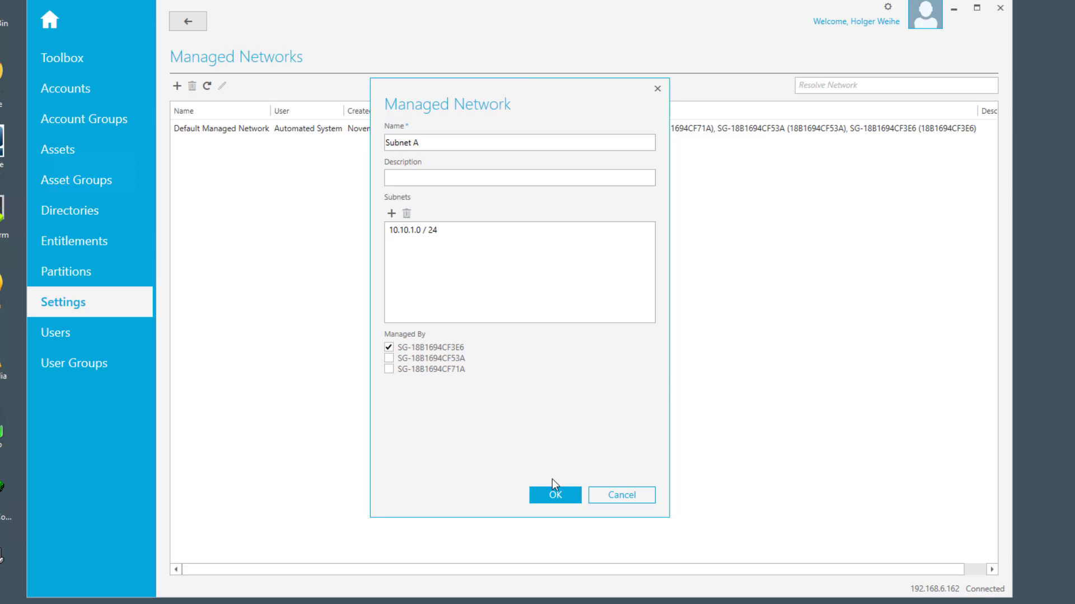
{"action": "left_click", "coordinate": [554, 495]}
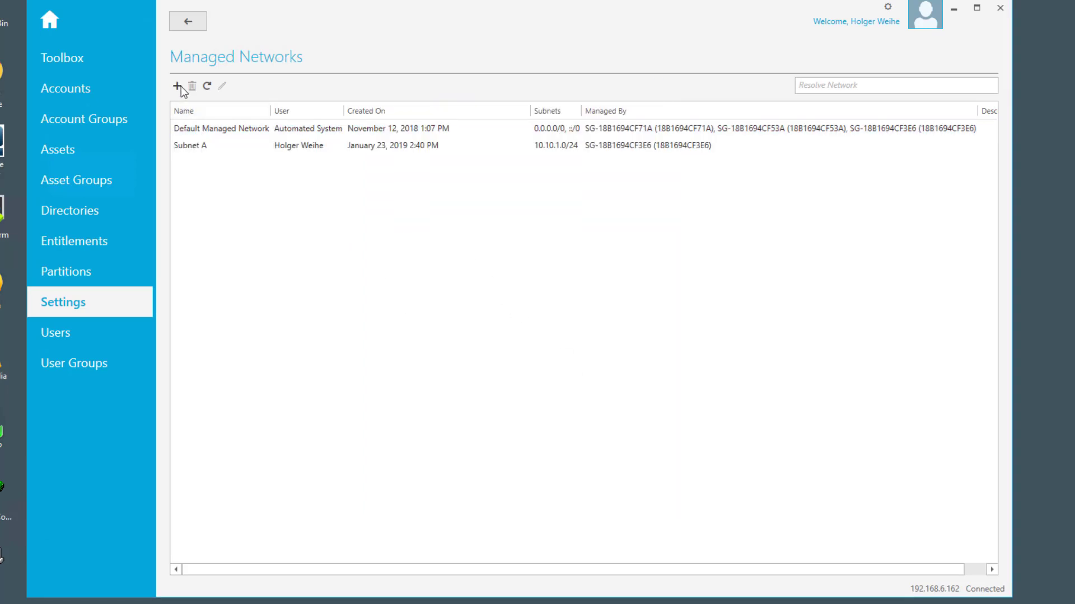
Create Subnet B on SG-18B1694CF53A and Subnet C with 10.10.3.0/24 on SG-18B1694CF71A
{"action": "left_click", "coordinate": [176, 87]}
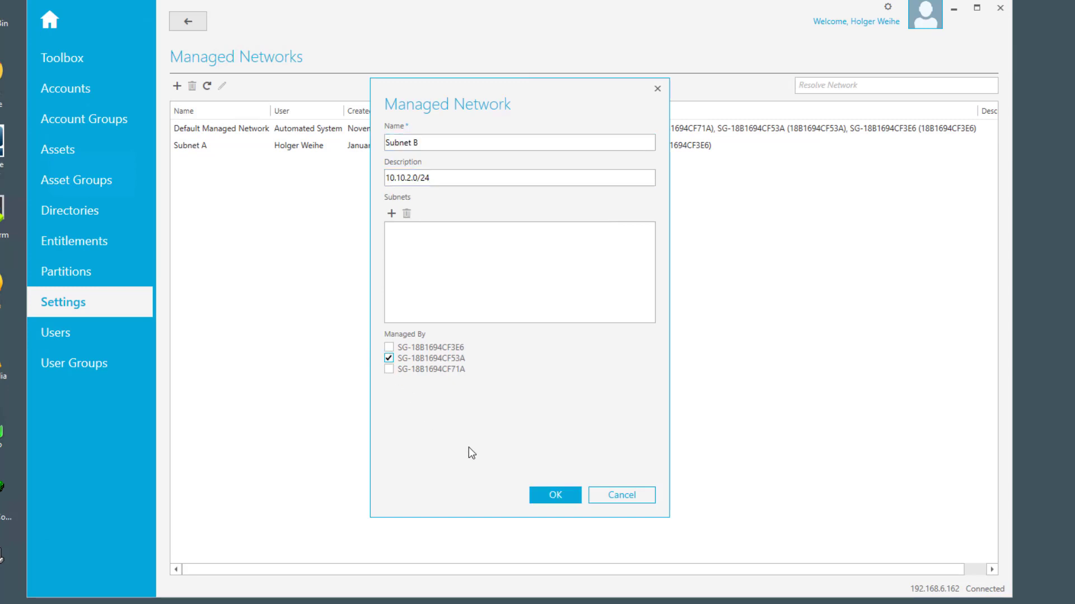
{"action": "left_click", "coordinate": [554, 495]}
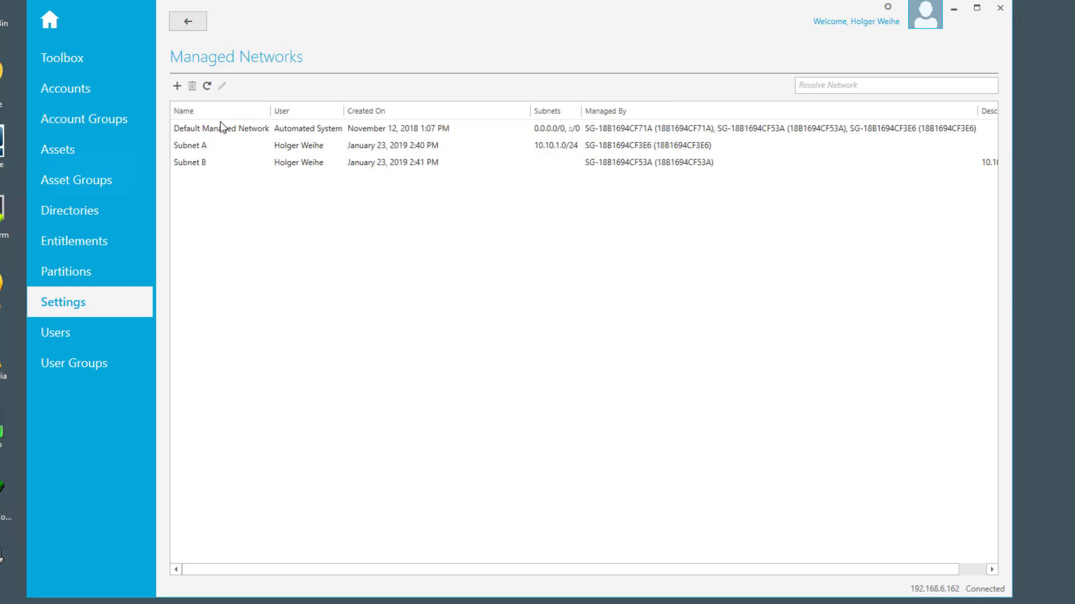
{"action": "left_click", "coordinate": [175, 86]}
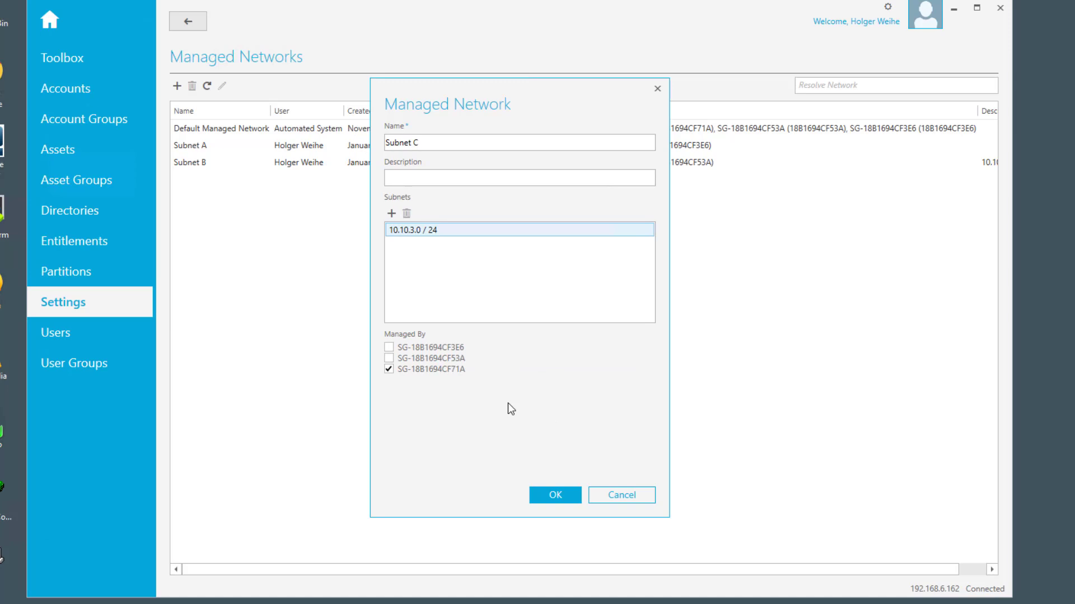
{"action": "left_click", "coordinate": [554, 494]}
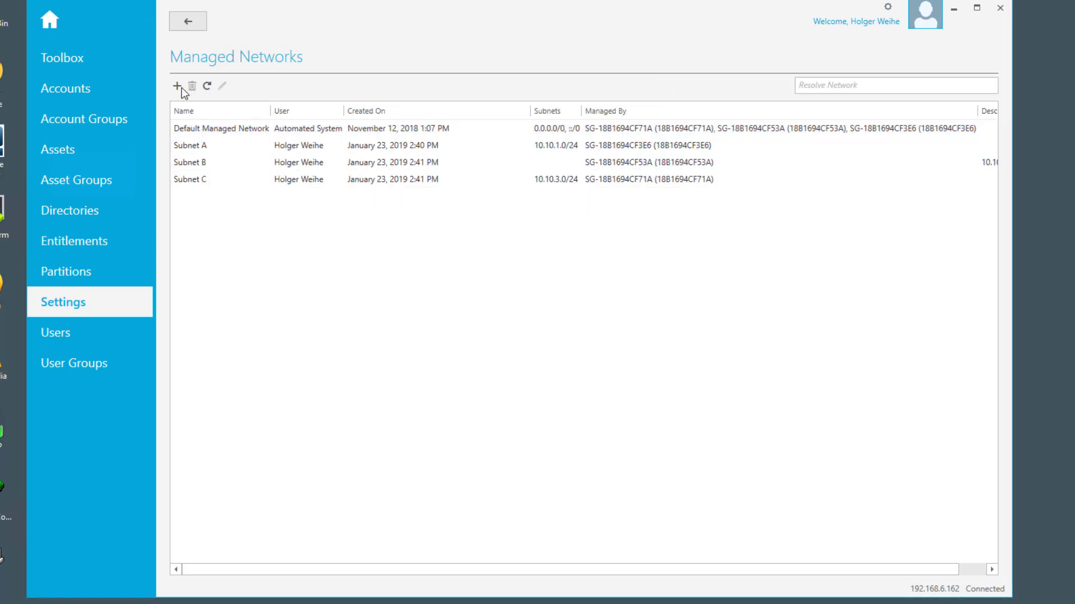
Create Subnet D with 10.10.4.0/24, managed by SG-18B1694CF71A and SG-18B1694CF3E6, and save it
{"action": "left_click", "coordinate": [176, 86]}
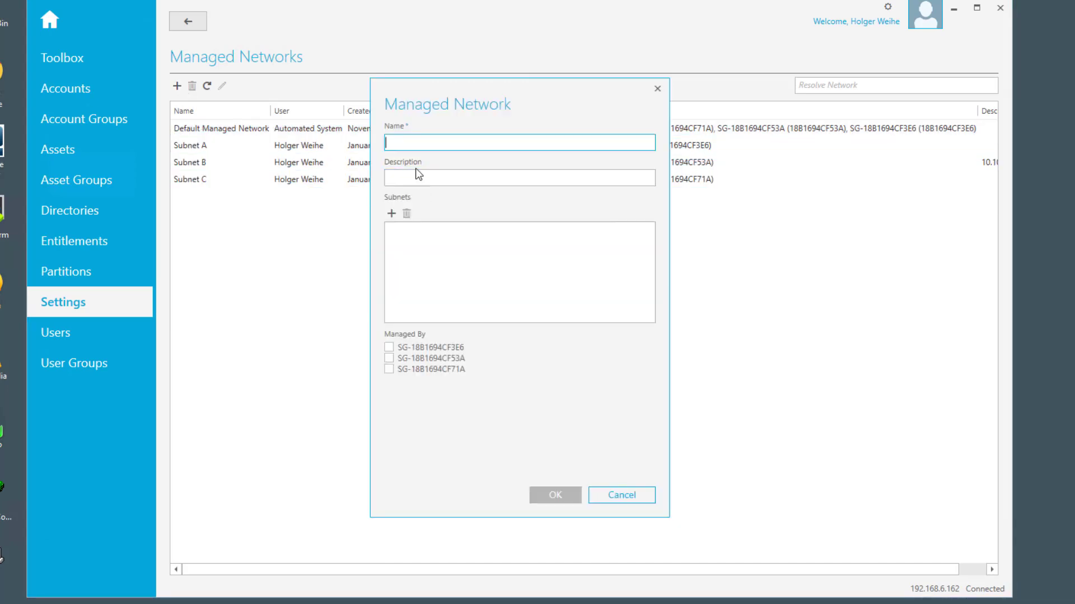
{"action": "type", "text": "Subnet D"}
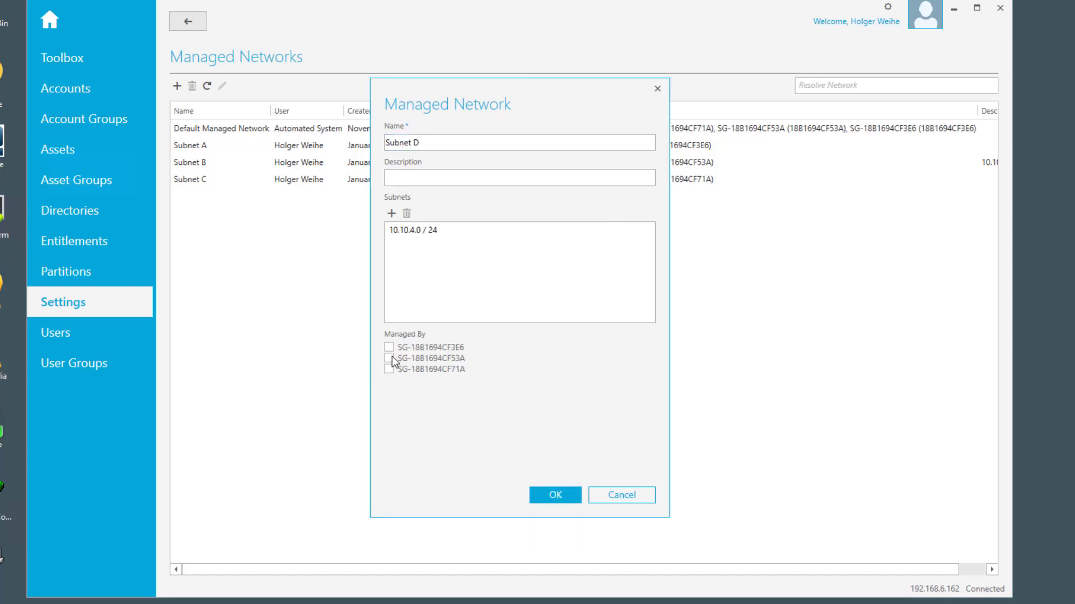
{"action": "left_click", "coordinate": [389, 368]}
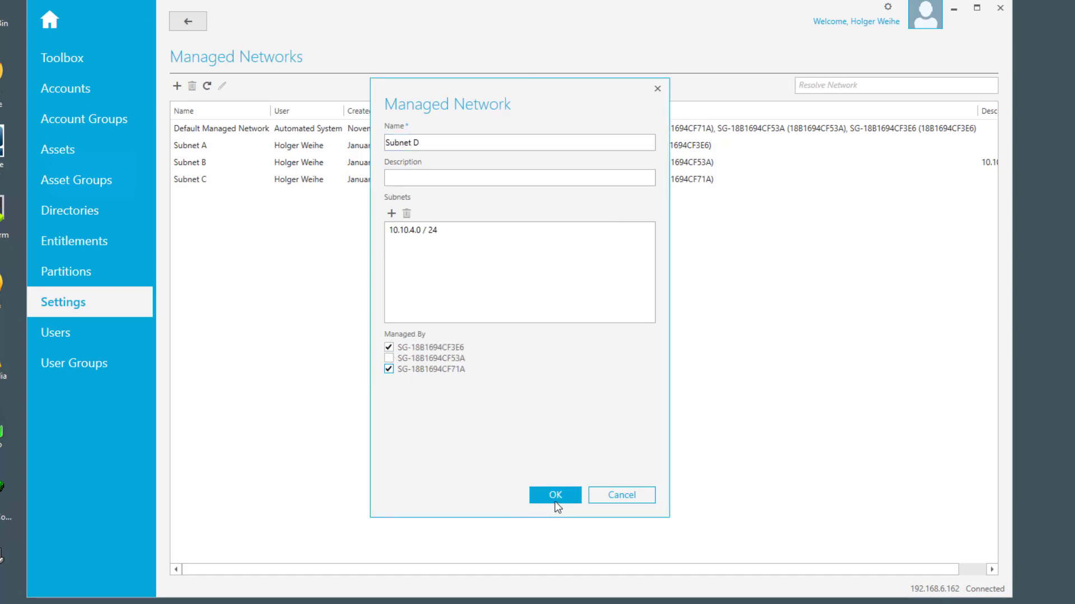
{"action": "left_click", "coordinate": [554, 494]}
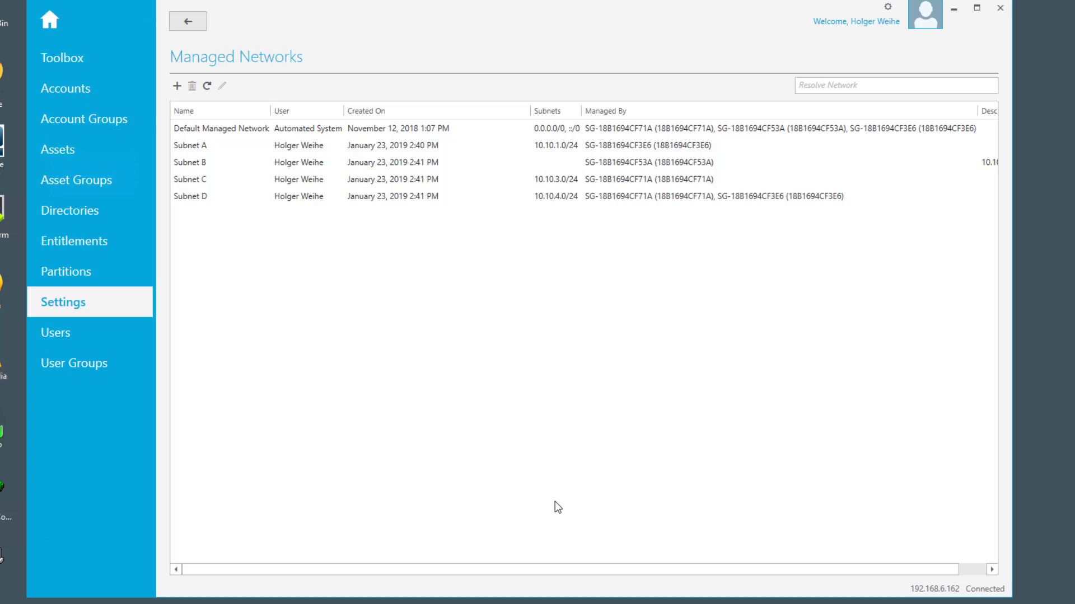
{"action": "left_click", "coordinate": [190, 180]}
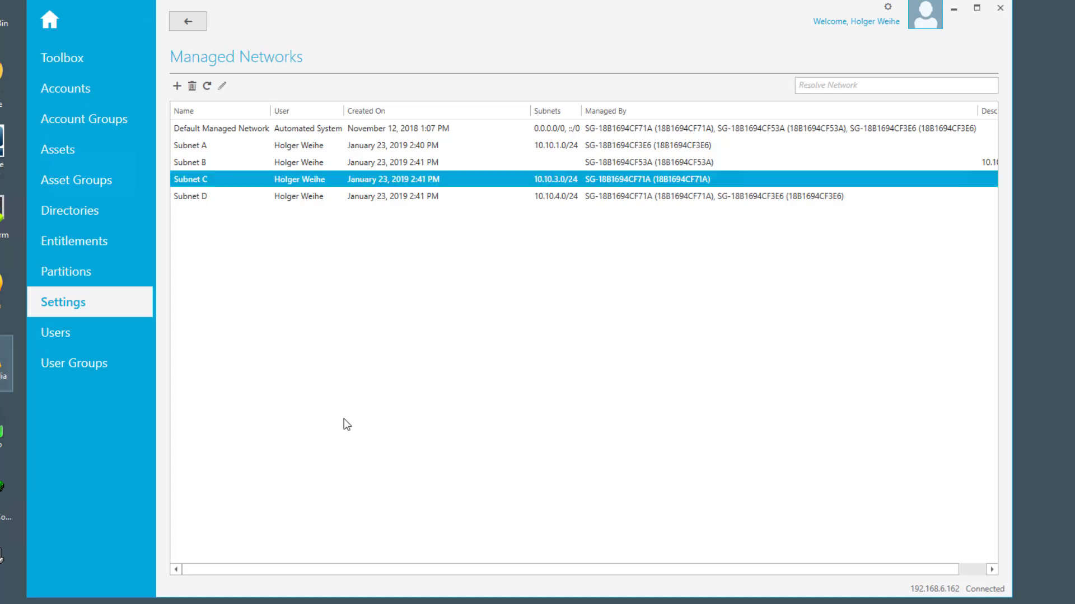
{"action": "mouse_move", "coordinate": [253, 232]}
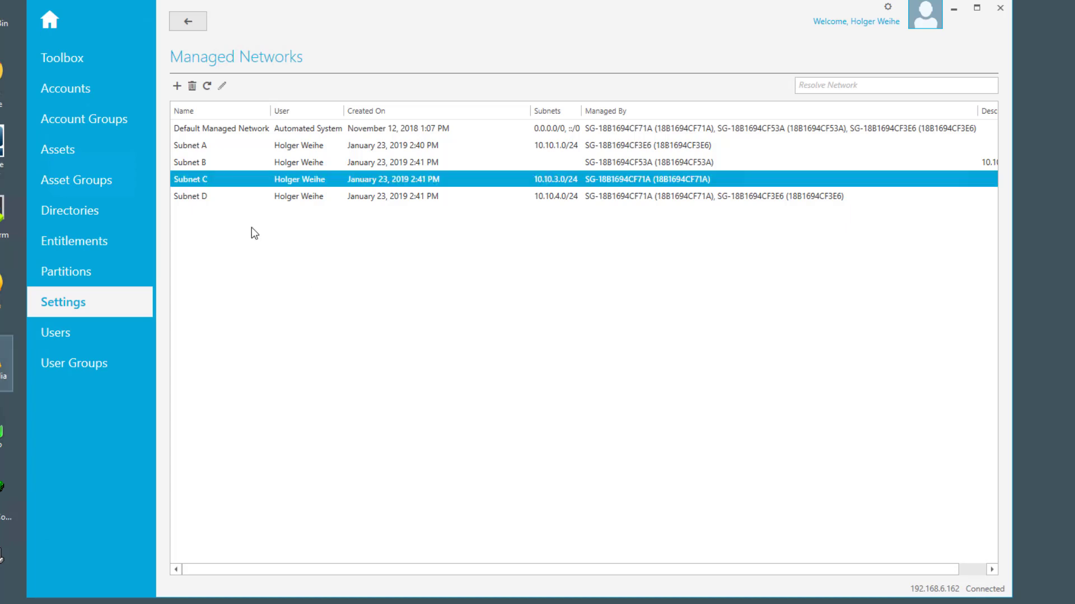
Start a new network named Subnet D and add subnets 10.10.5.0/24 and 10.10.6.0/24
{"action": "left_click", "coordinate": [176, 86]}
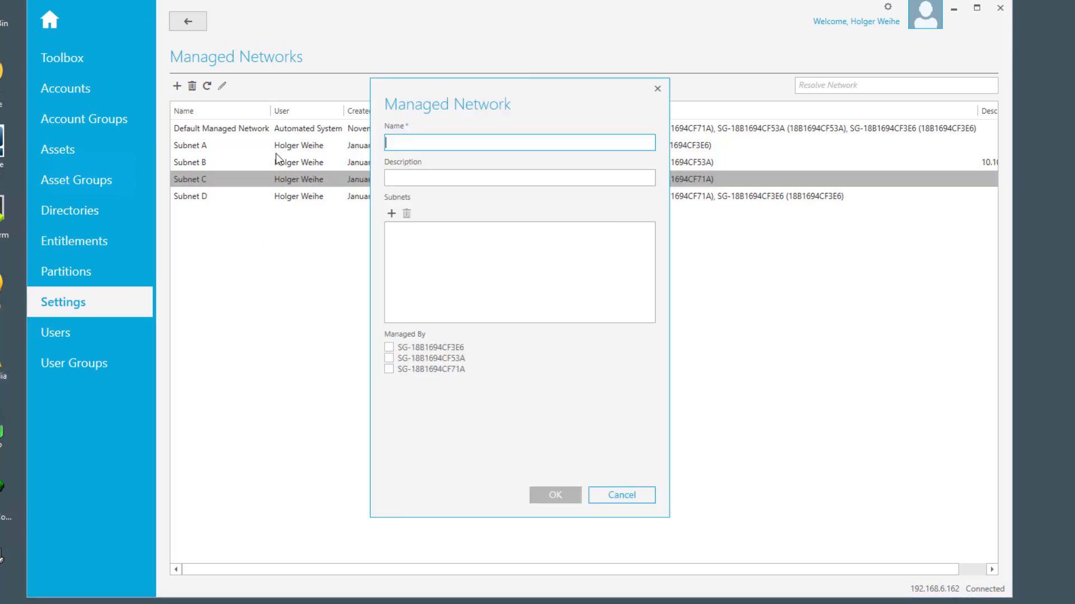
{"action": "mouse_move", "coordinate": [392, 145]}
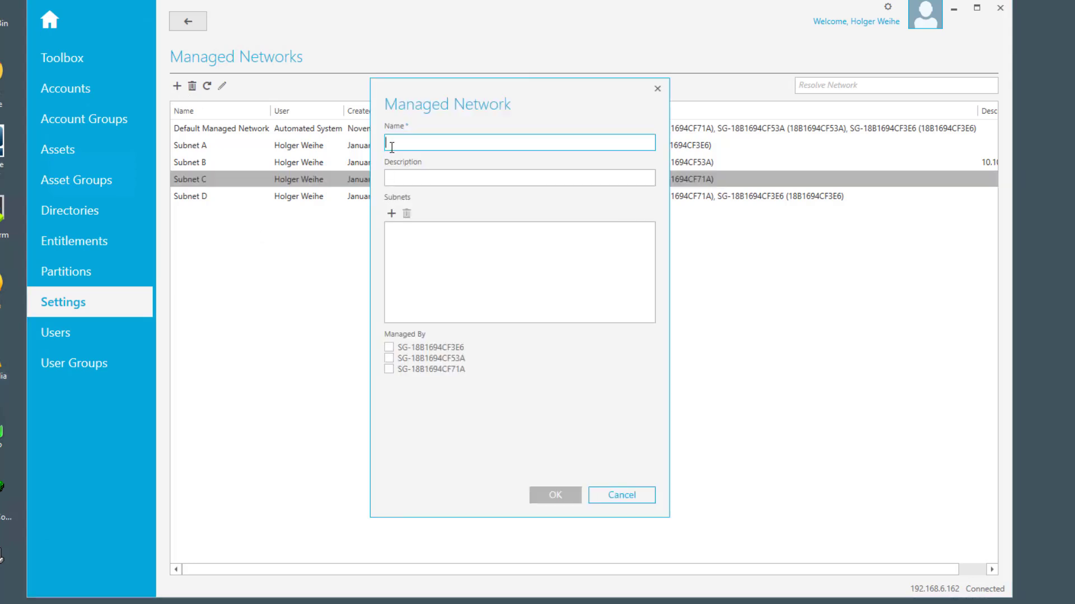
{"action": "type", "text": "Subnet D"}
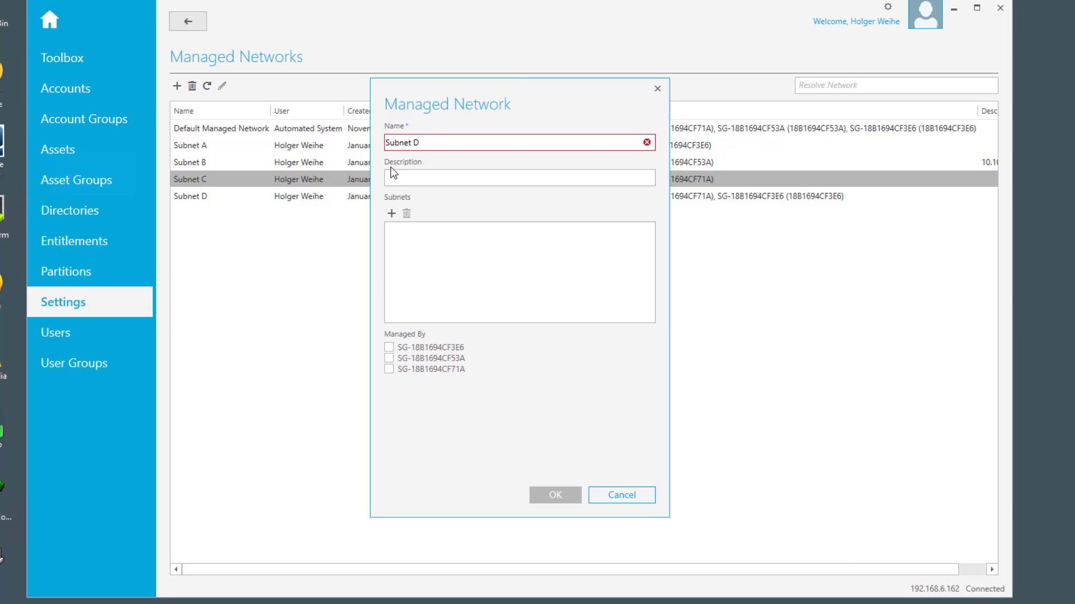
{"action": "left_click", "coordinate": [391, 213]}
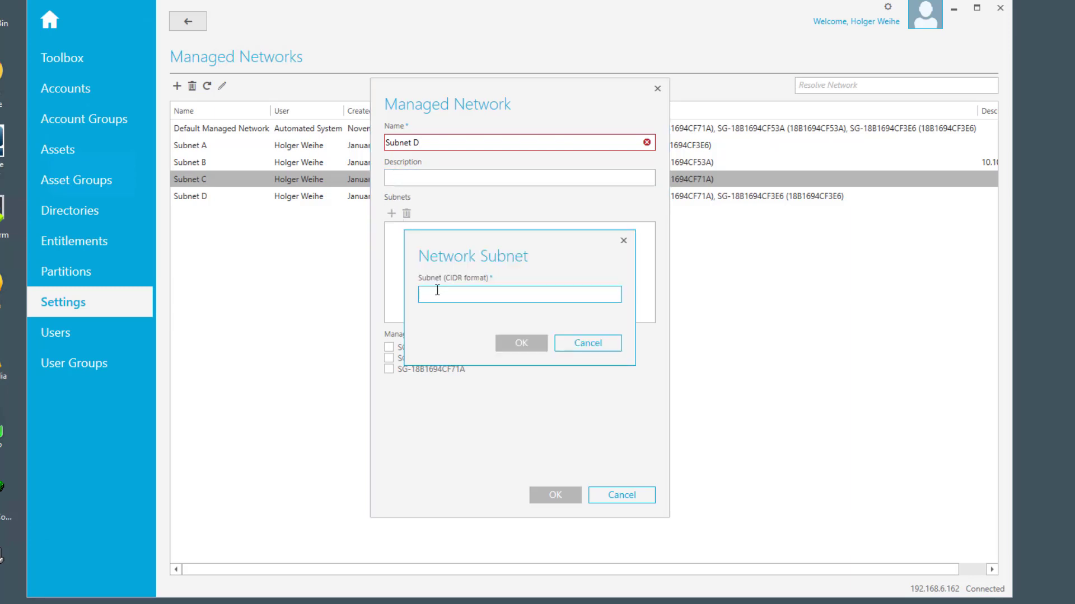
{"action": "type", "text": "10.10.5.0/24"}
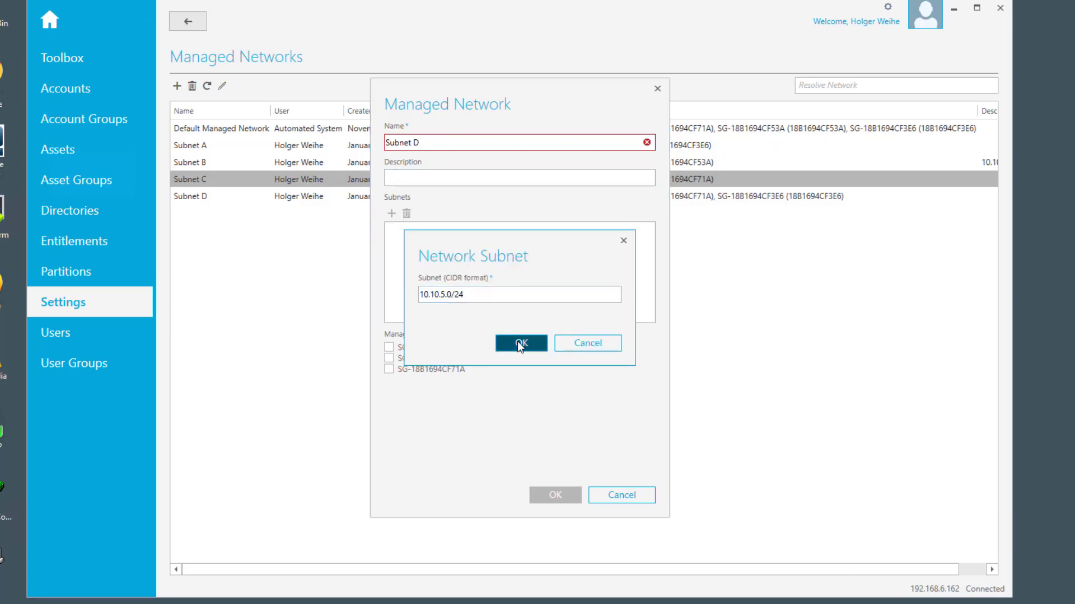
{"action": "left_click", "coordinate": [520, 343]}
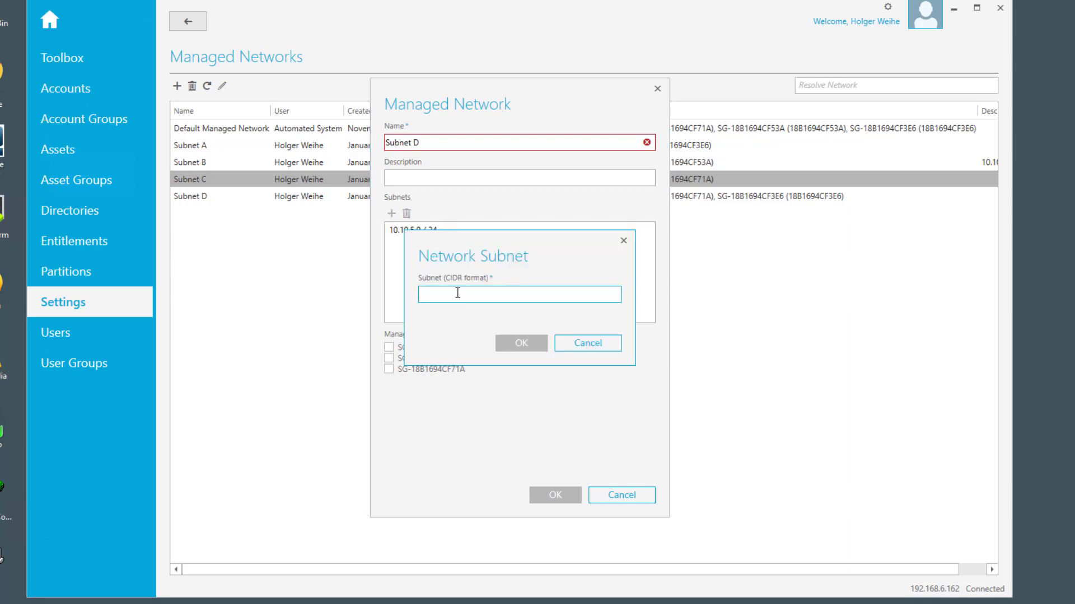
{"action": "type", "text": "10.1"}
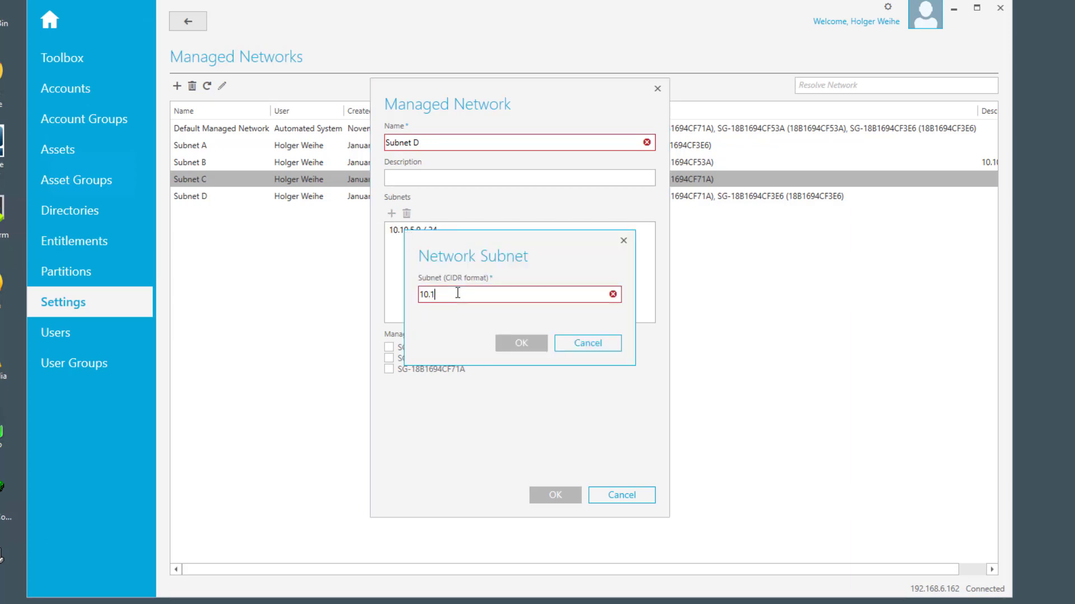
{"action": "type", "text": "0.10.6.0/"}
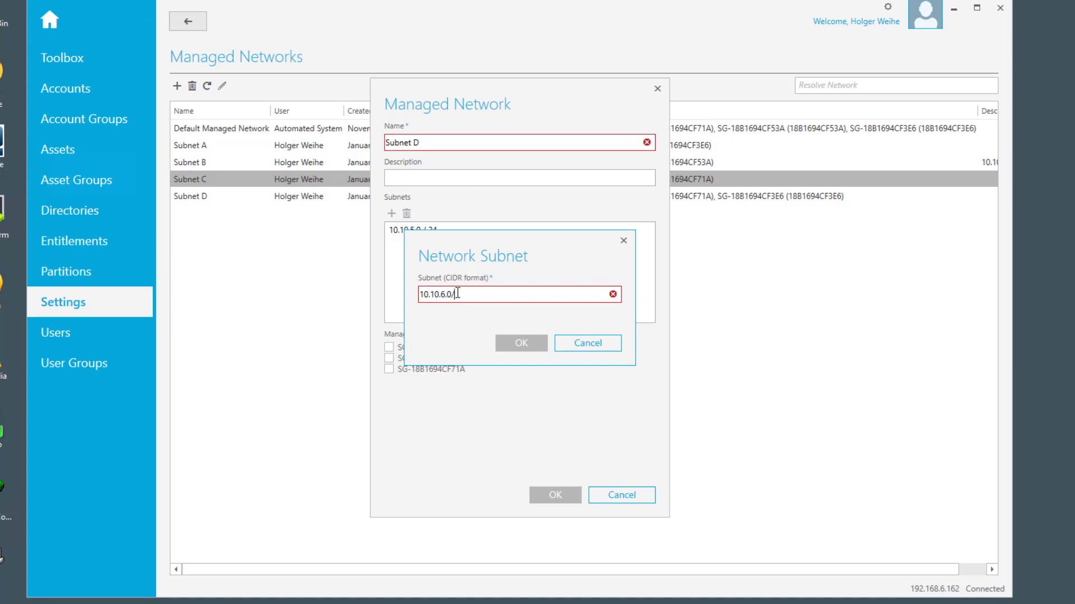
{"action": "left_click", "coordinate": [521, 342]}
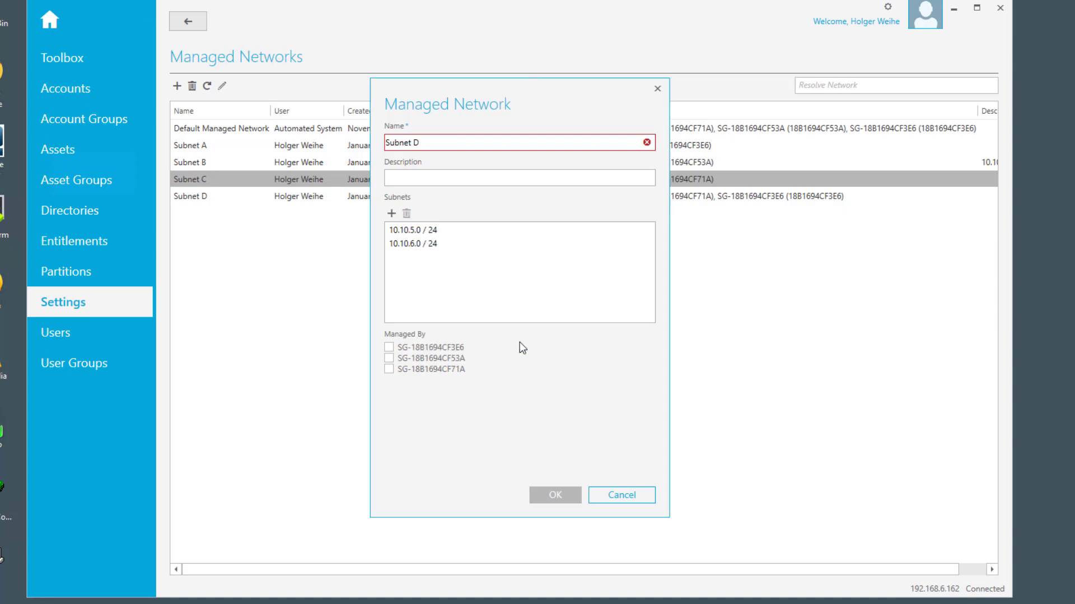
Assign all three nodes as managers and save the network as Subnet E
{"action": "left_click", "coordinate": [388, 358]}
{"action": "type", "text": "E"}
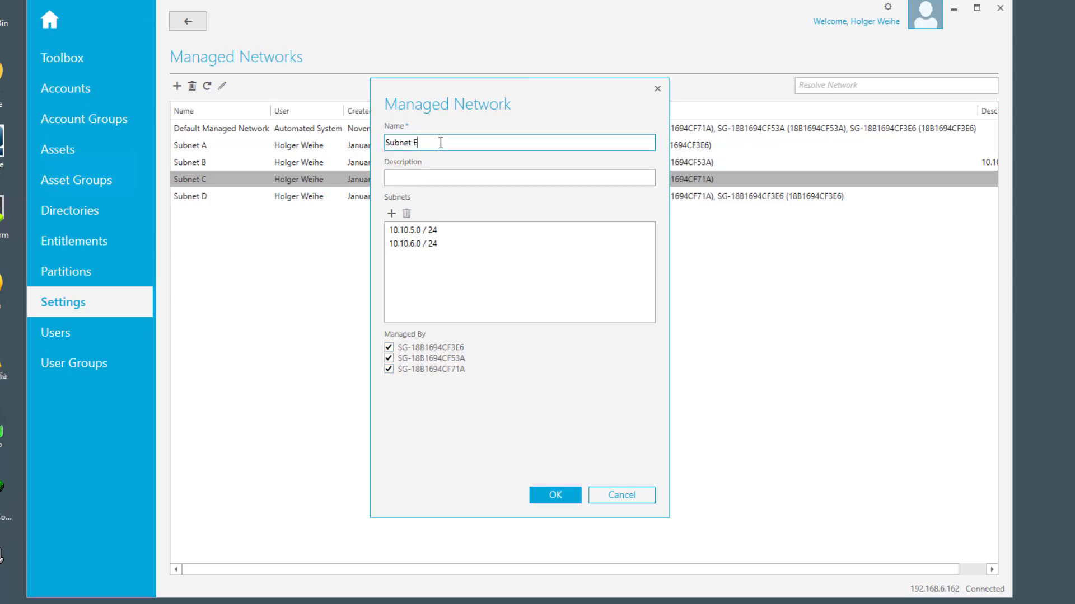
{"action": "mouse_move", "coordinate": [467, 283]}
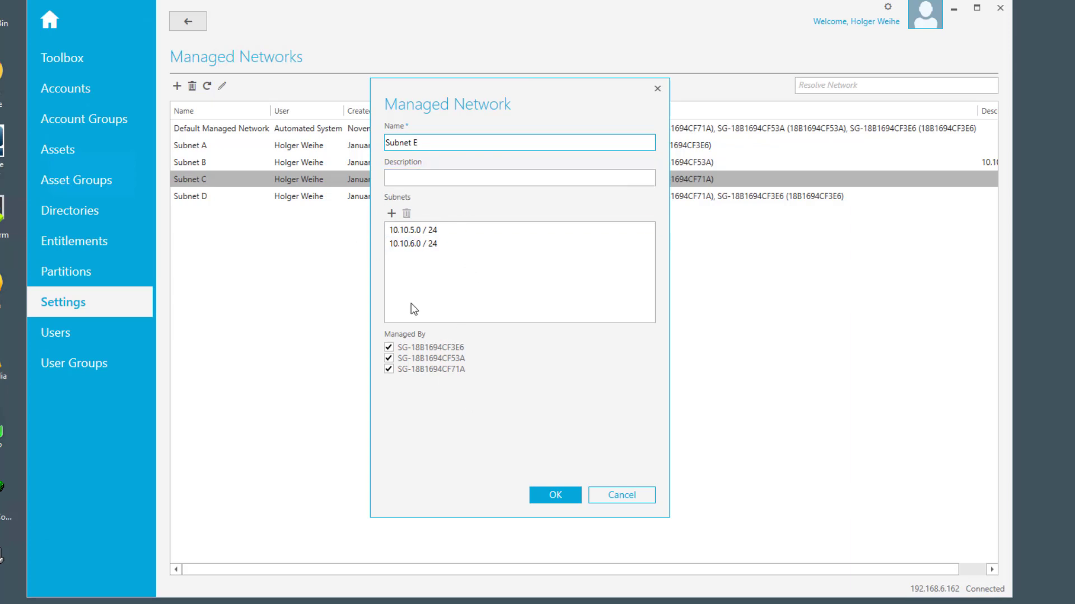
{"action": "mouse_move", "coordinate": [420, 387]}
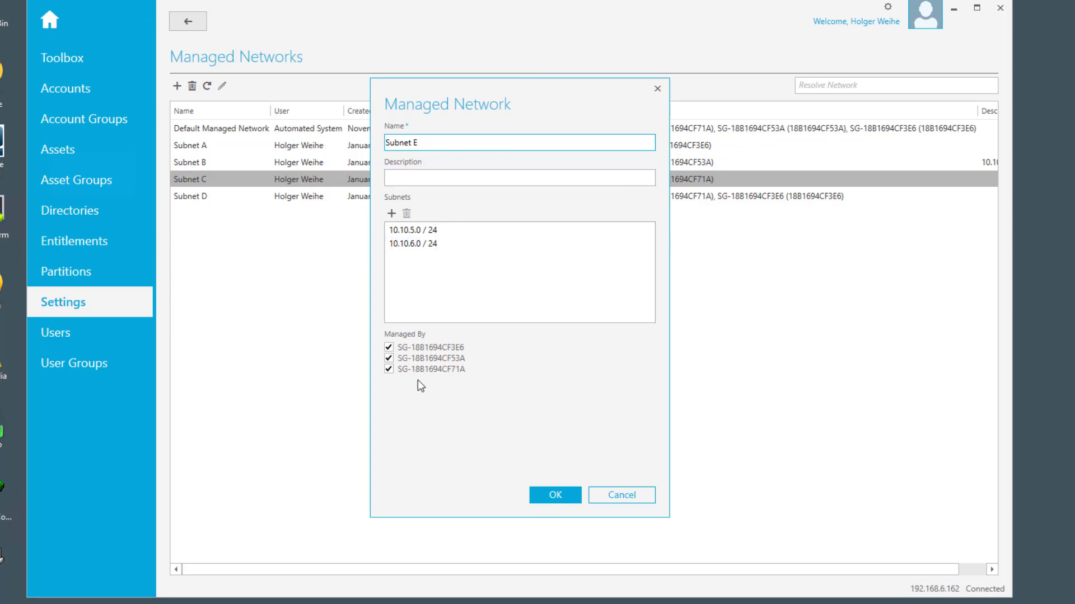
{"action": "left_click", "coordinate": [554, 495]}
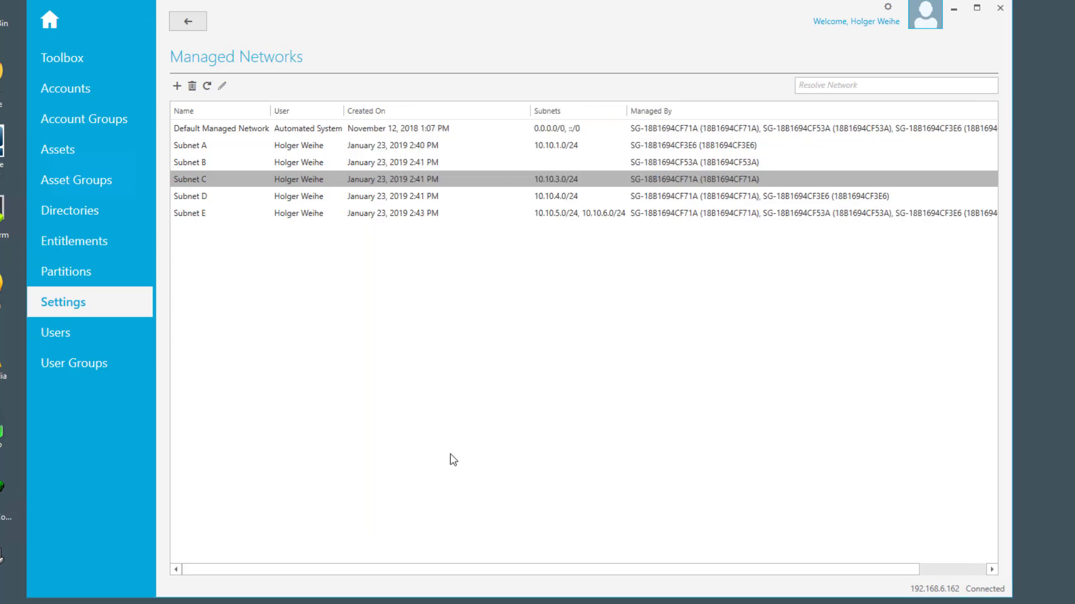
{"action": "mouse_move", "coordinate": [198, 216]}
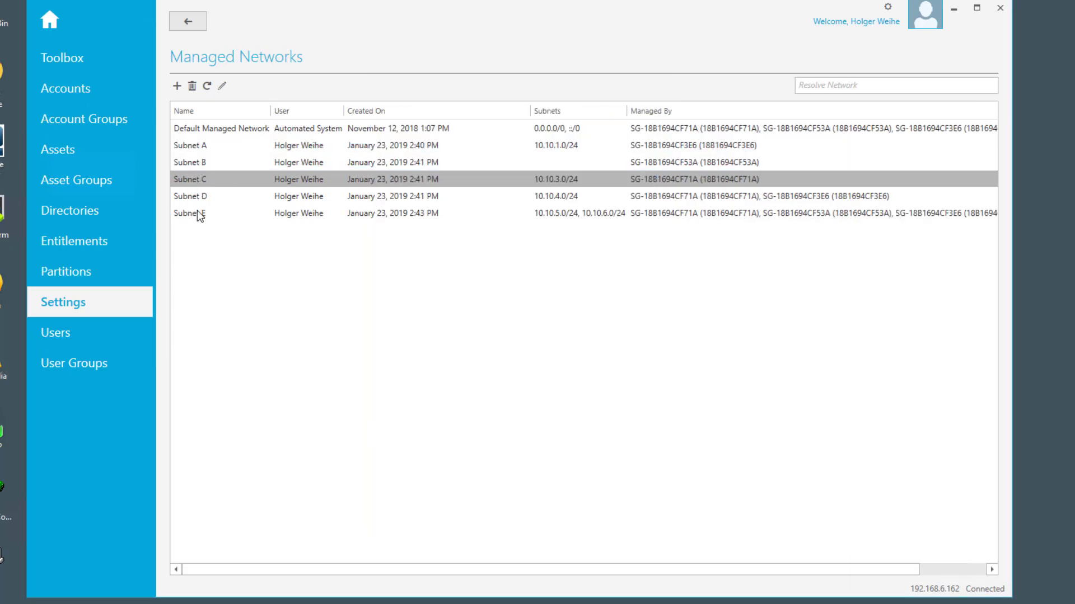
{"action": "mouse_move", "coordinate": [492, 245]}
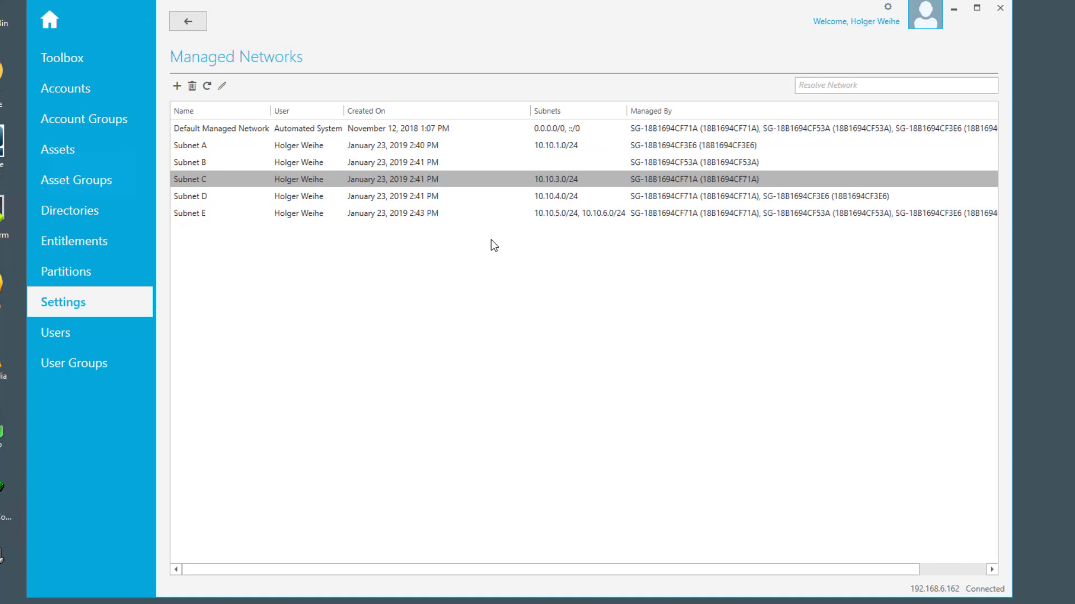
{"action": "mouse_move", "coordinate": [485, 243]}
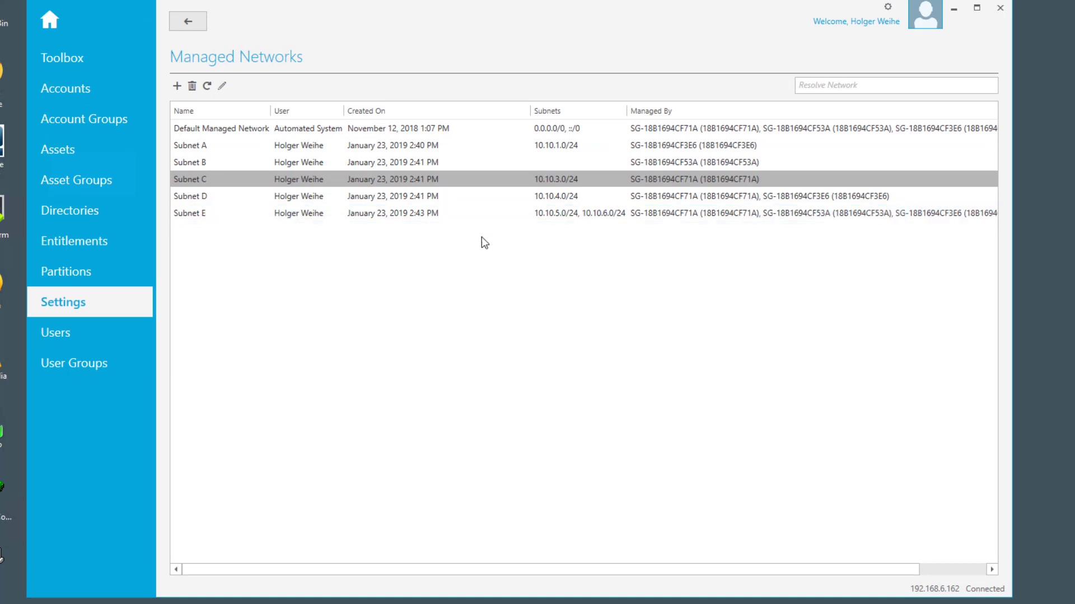
{"action": "left_click", "coordinate": [298, 212]}
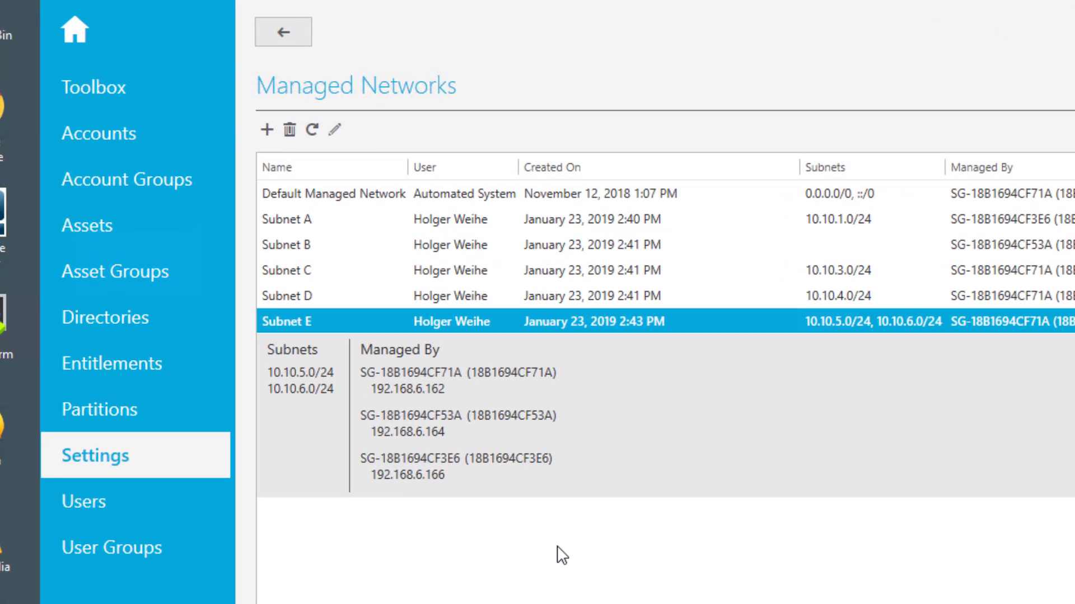
{"action": "mouse_move", "coordinate": [418, 355]}
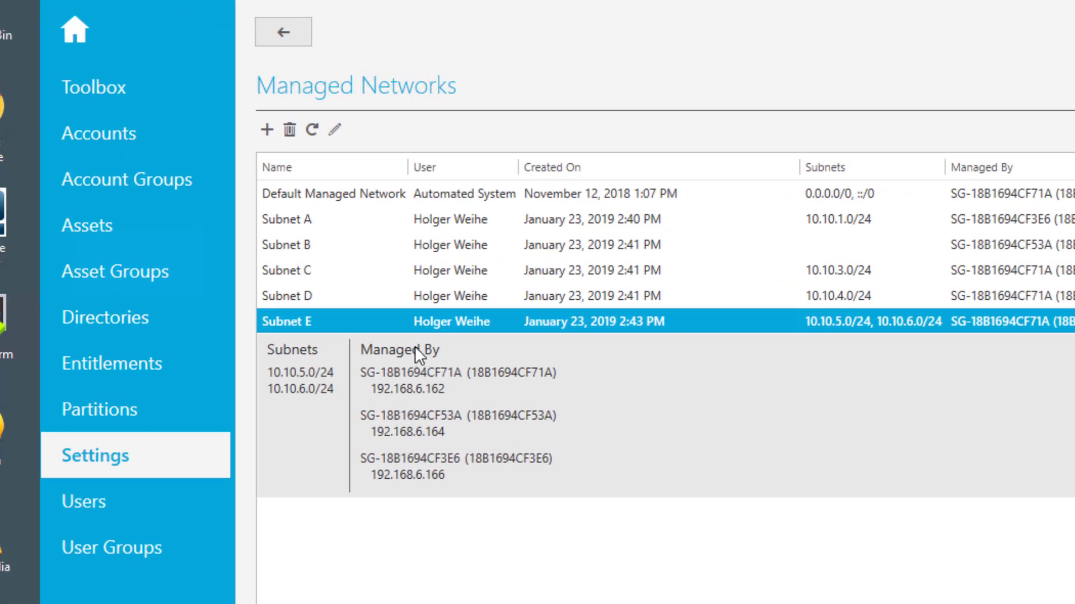
{"action": "mouse_move", "coordinate": [403, 484]}
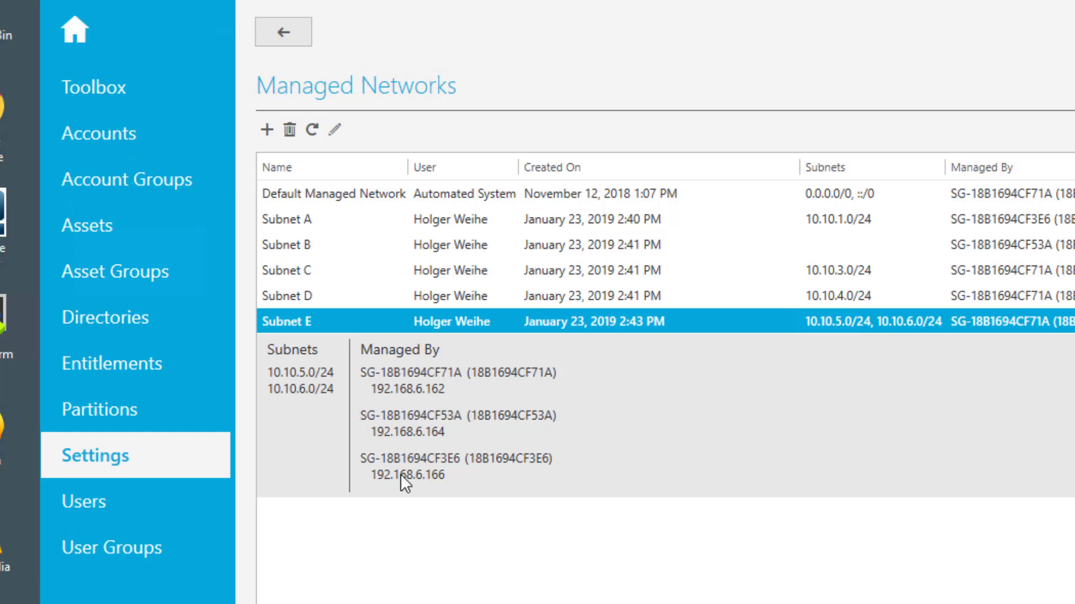
{"action": "mouse_move", "coordinate": [452, 536]}
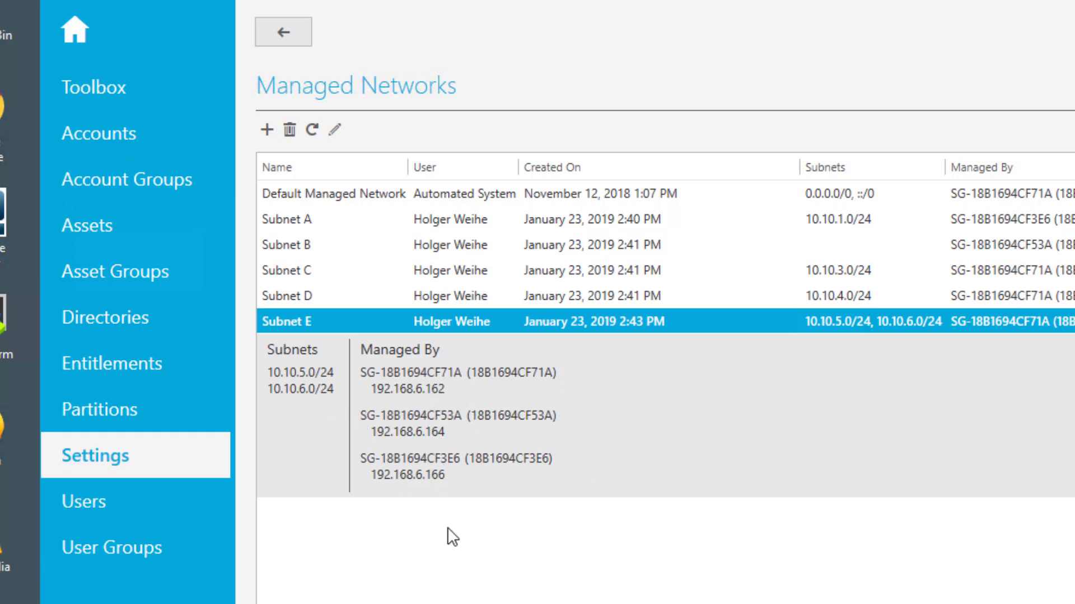